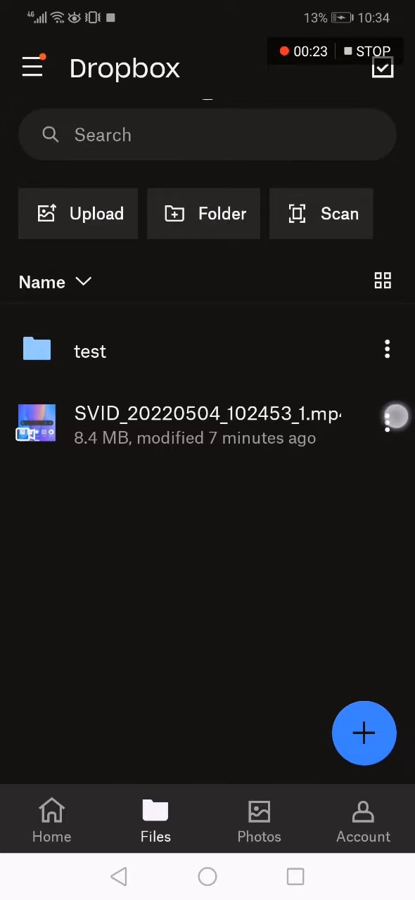
- Copy a share link to SVID_20220504_102453_1.mp4 from its options menu
click(384, 421)
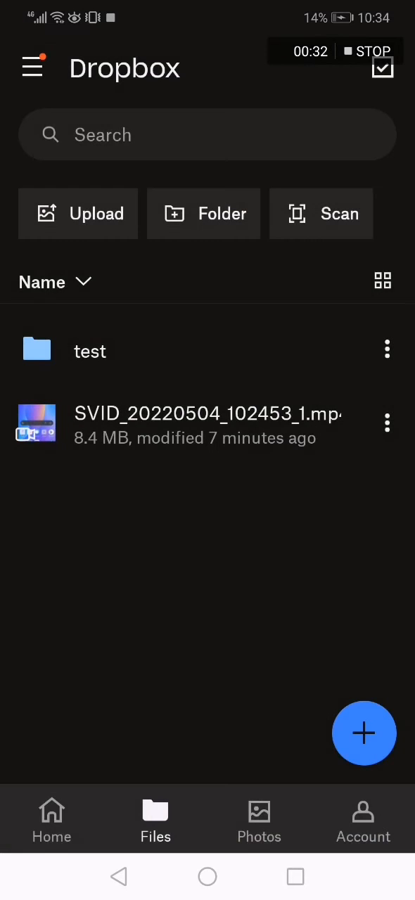
click(386, 420)
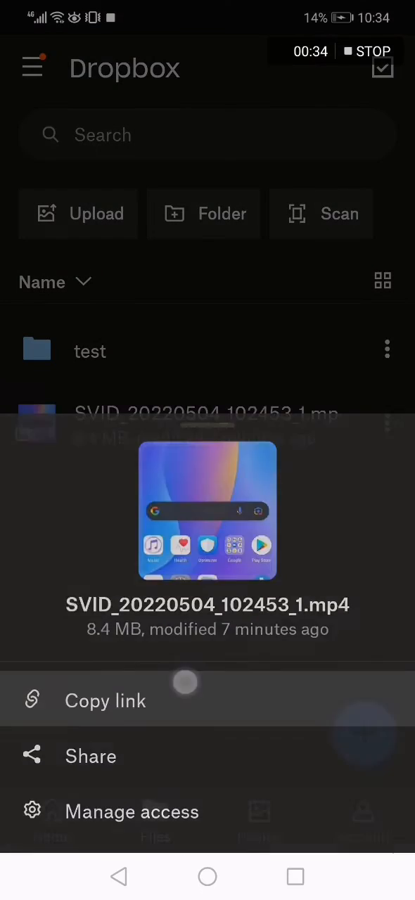
click(105, 700)
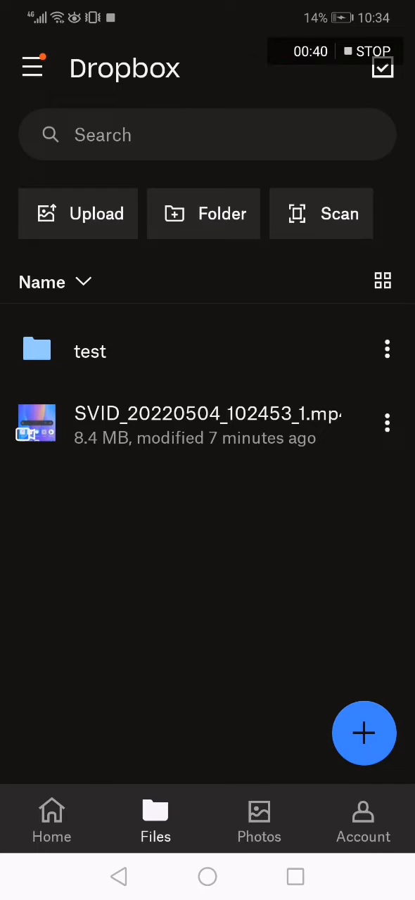
click(385, 430)
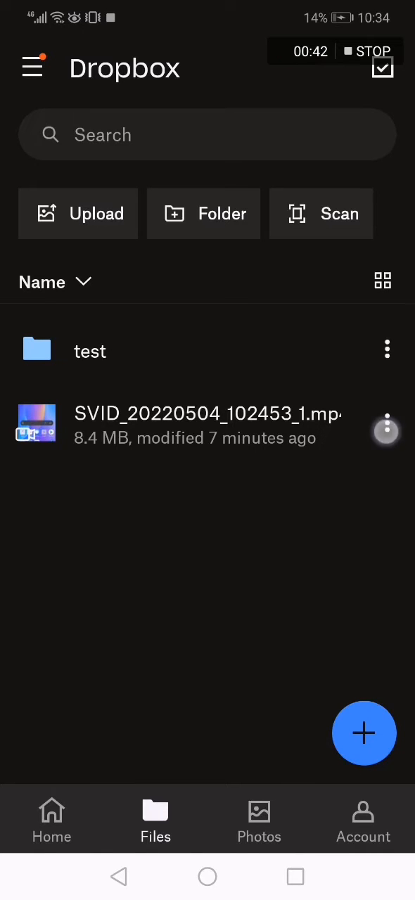